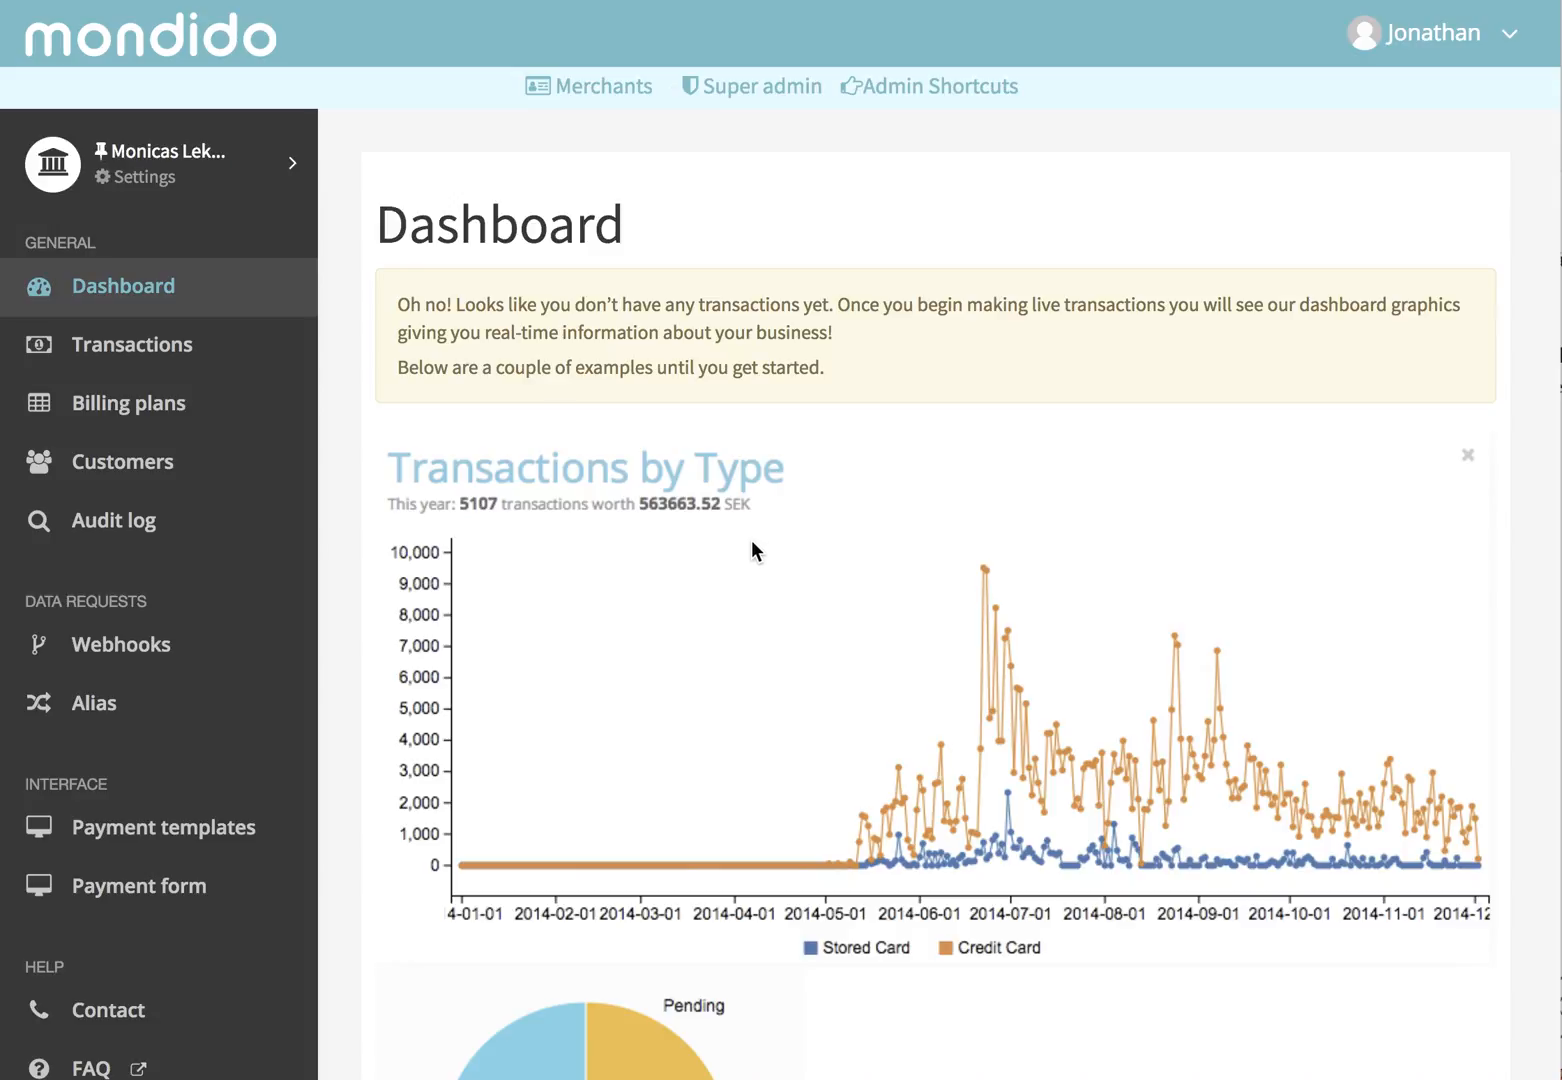
mouse_move(760, 548)
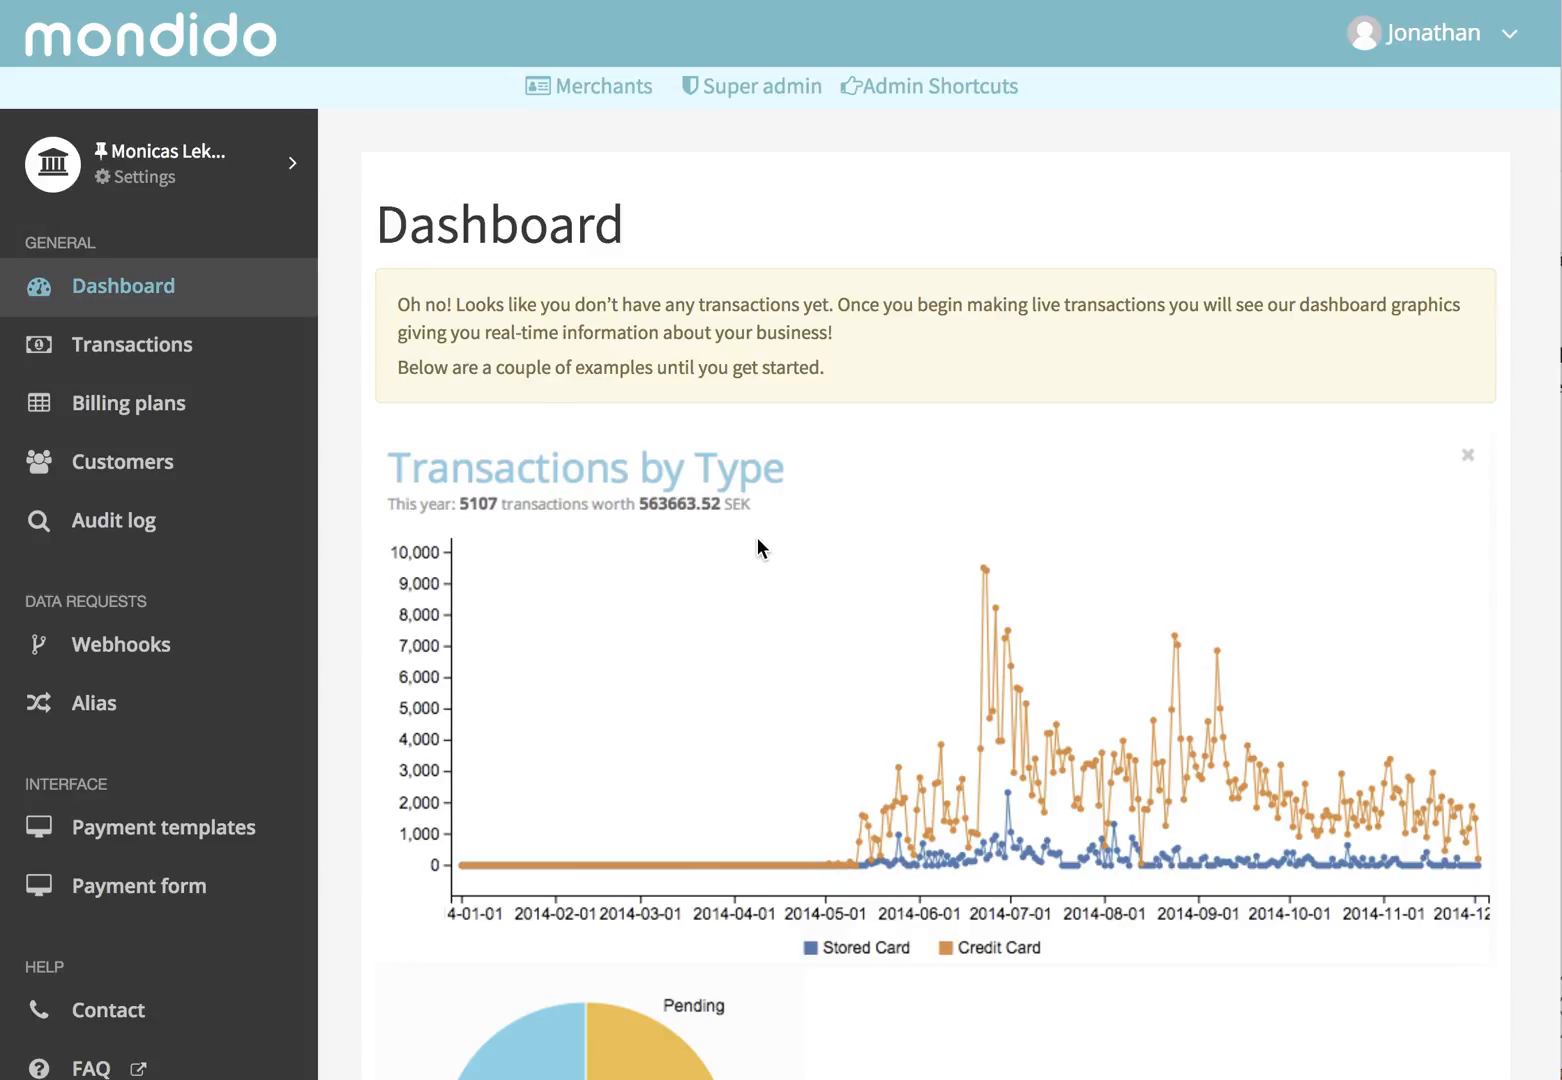
mouse_move(232, 804)
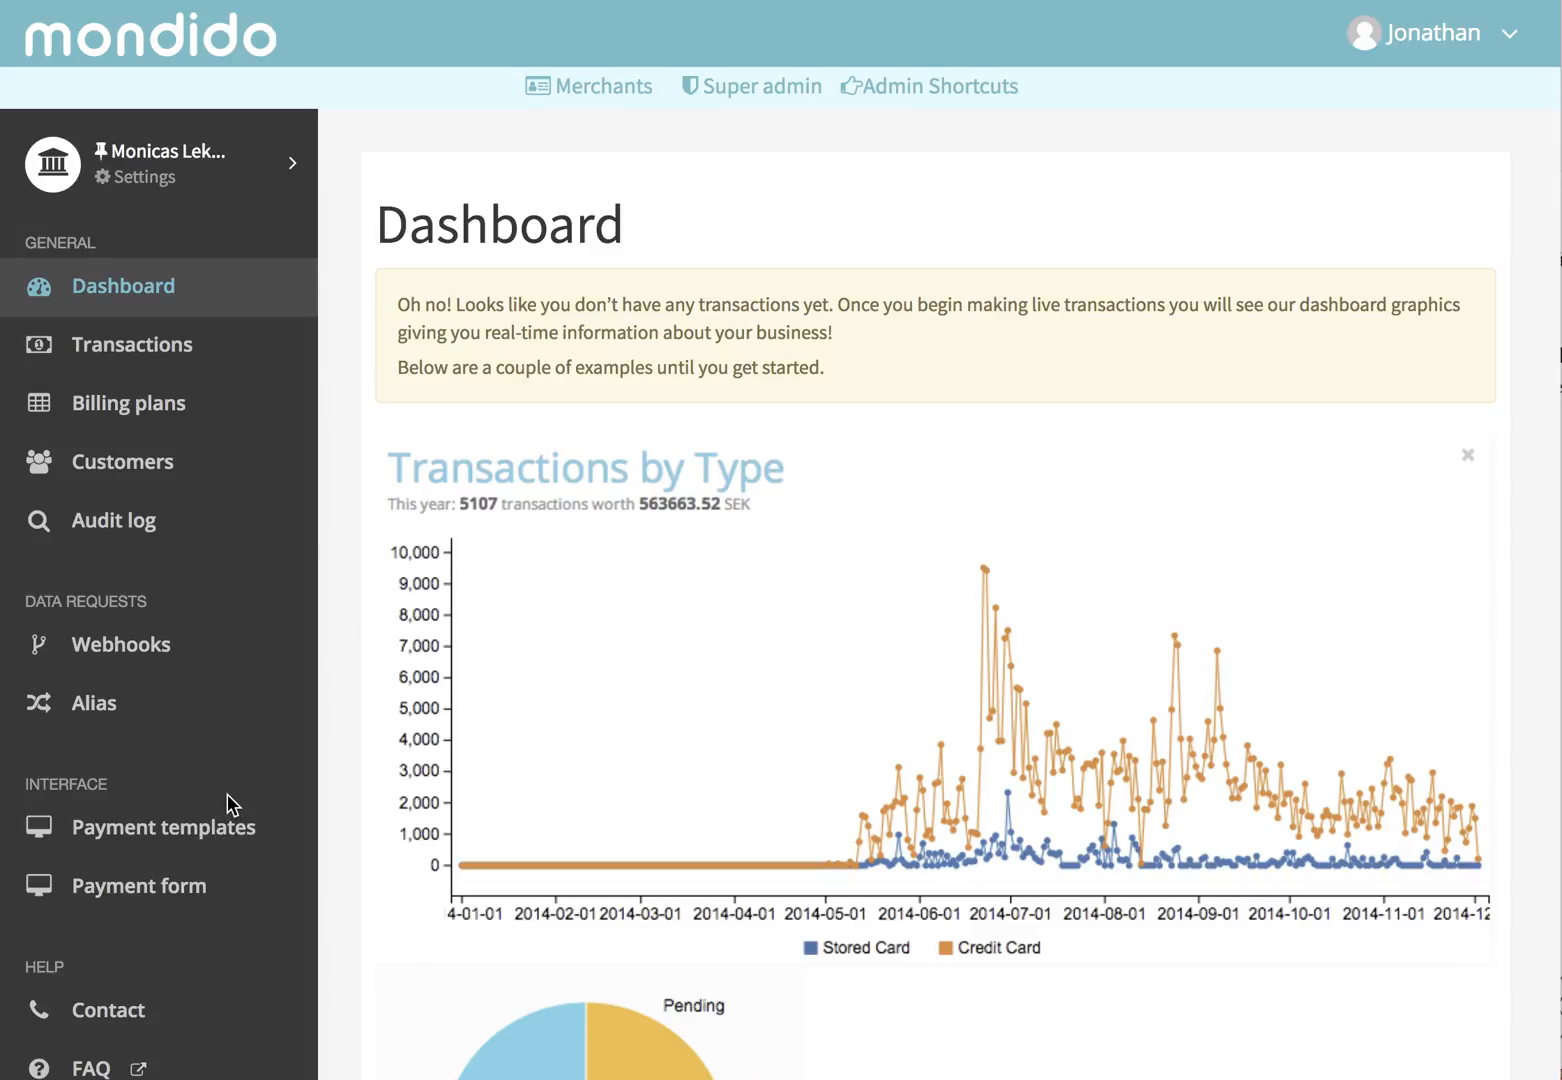
Start a new payment template from the Payment templates overview
left_click(164, 828)
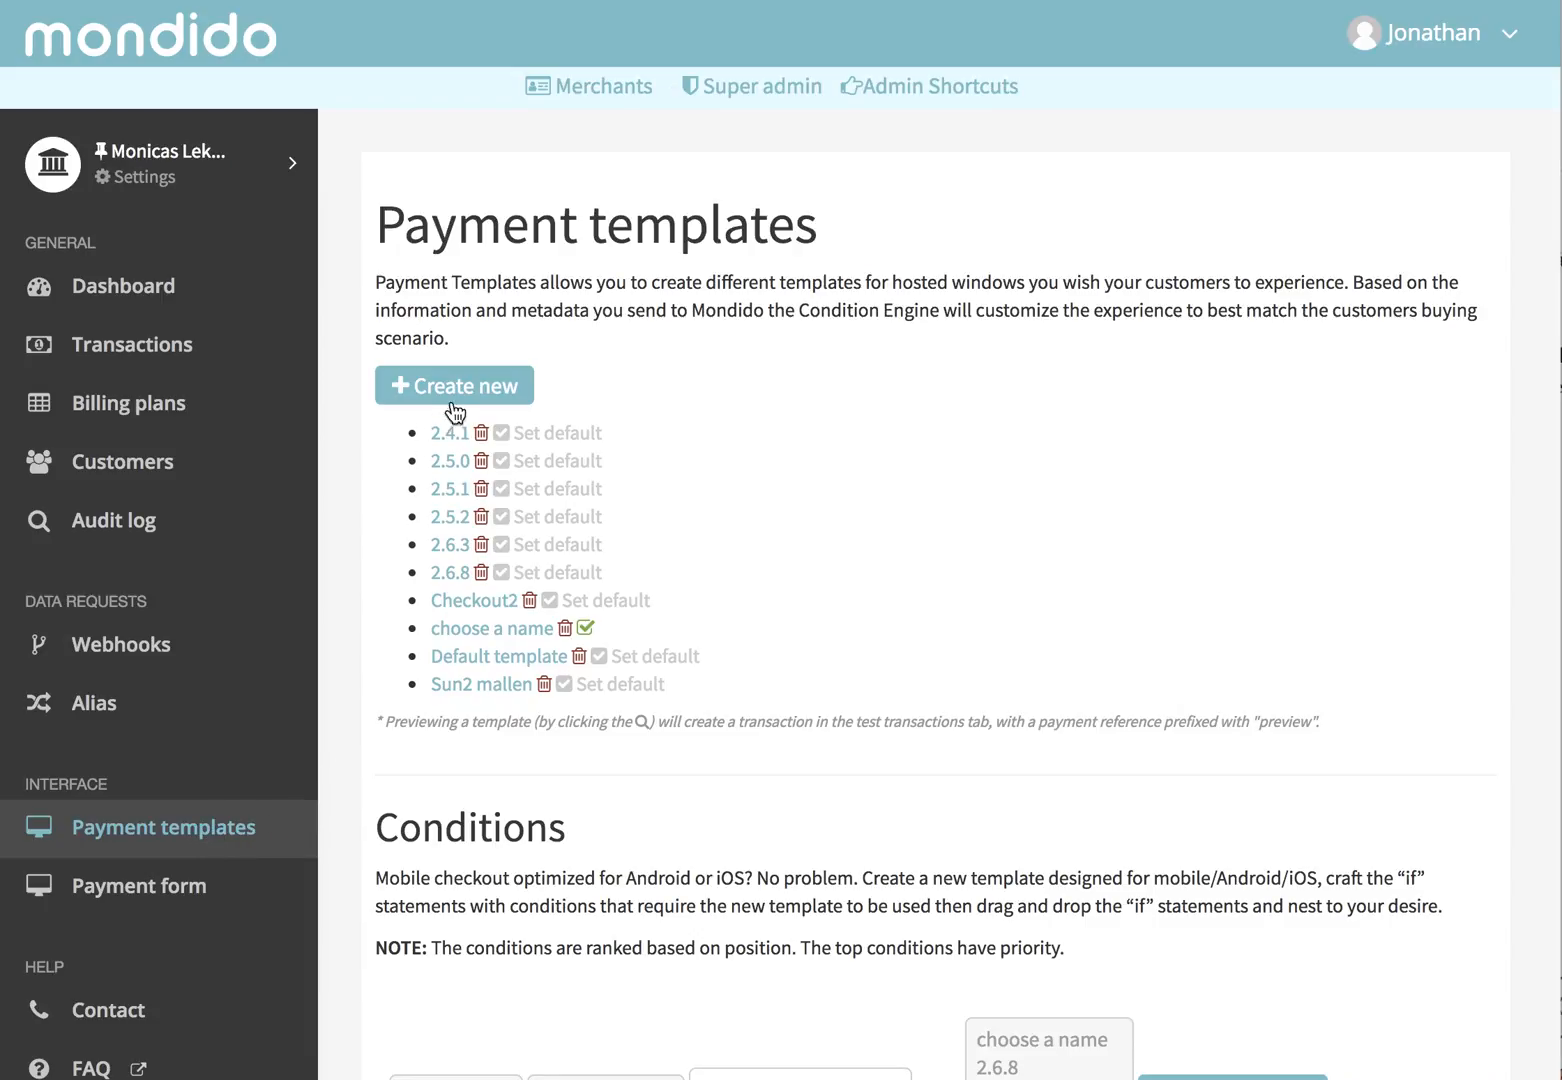
left_click(452, 384)
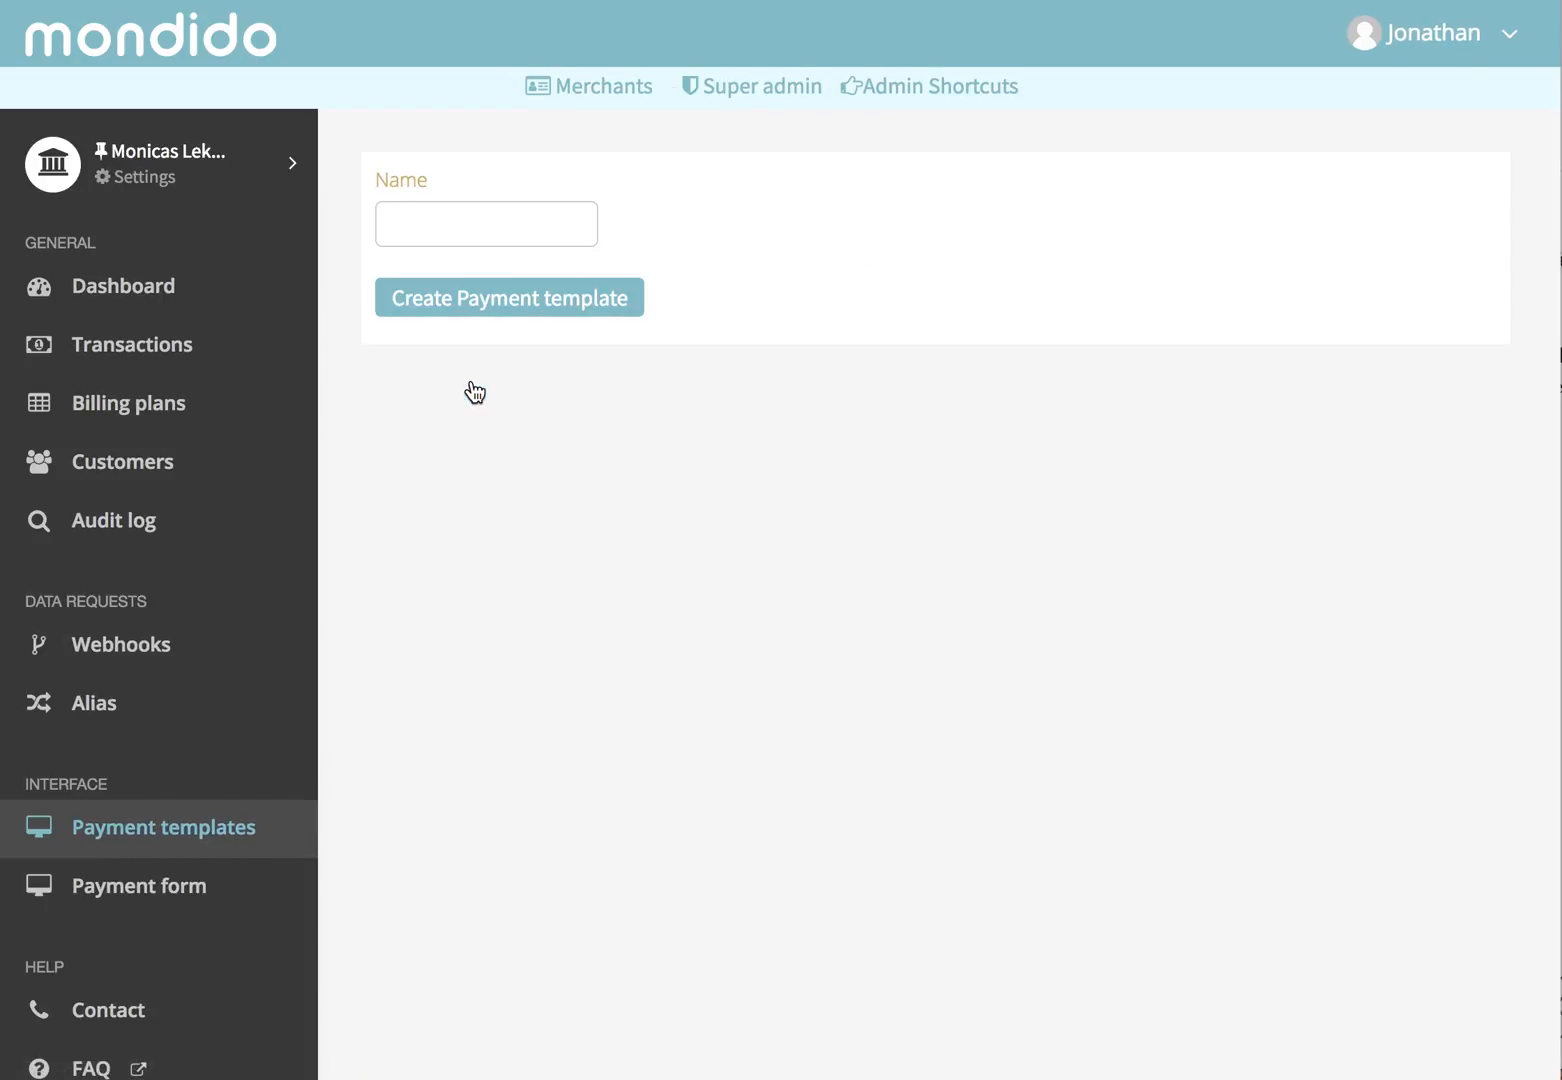
Name the template 'new' and create it, landing in its HTML code editor
left_click(486, 224)
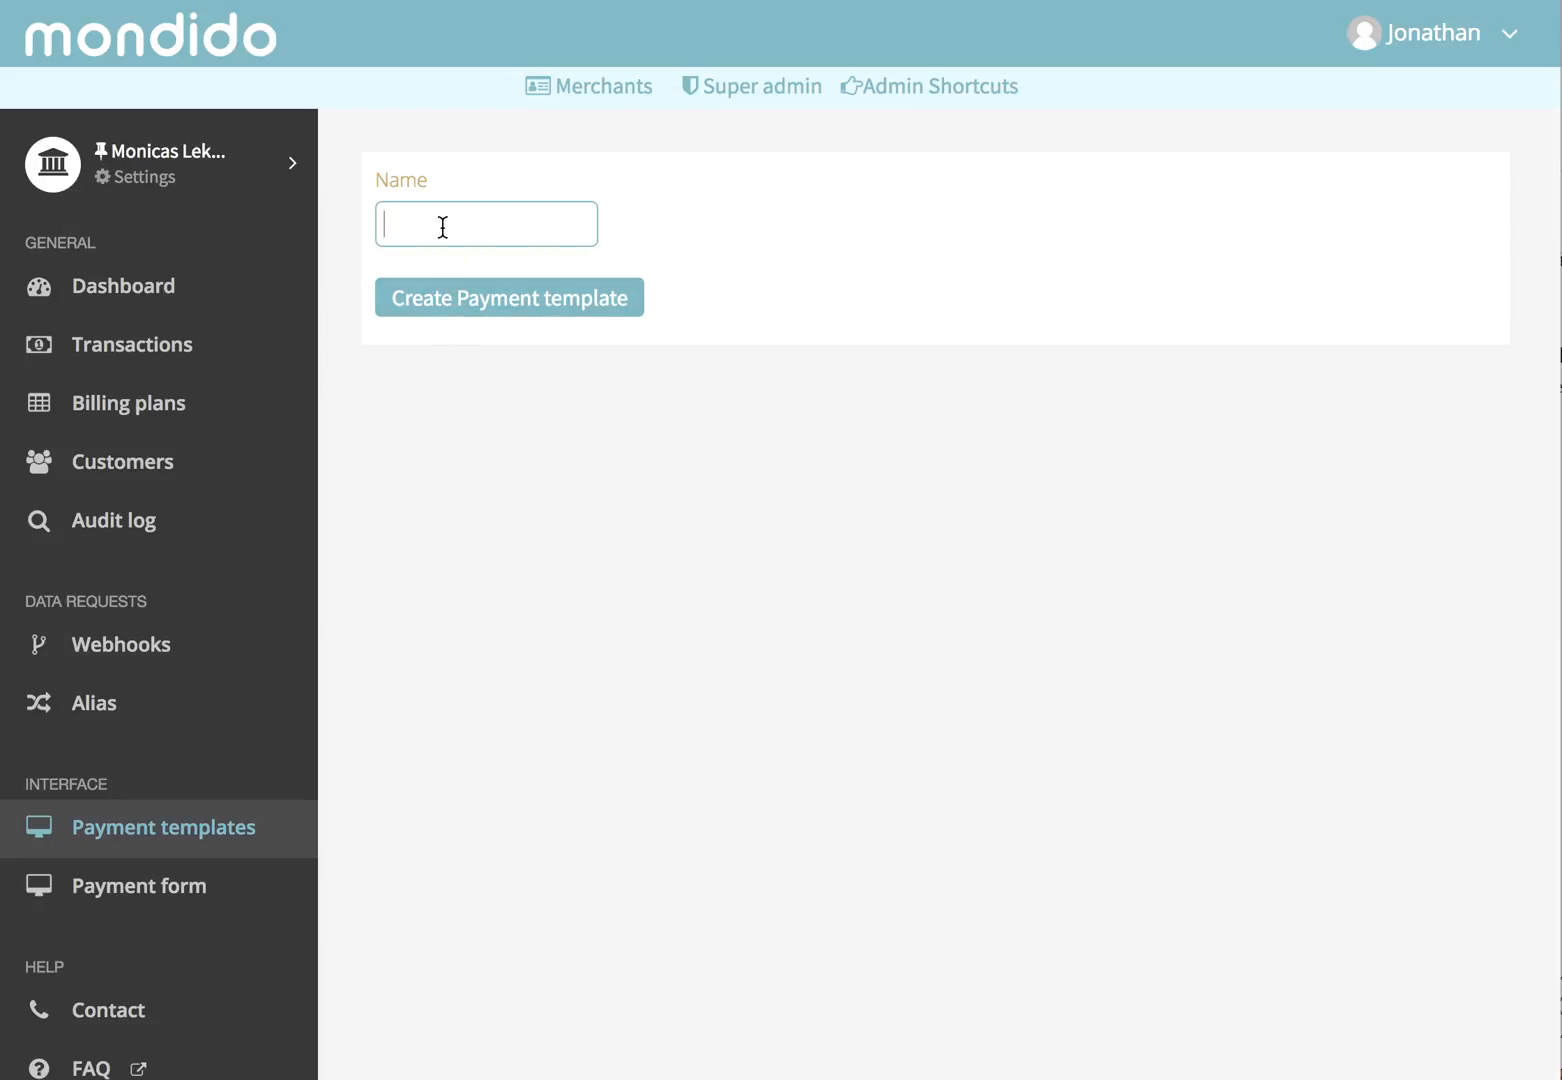
type("new")
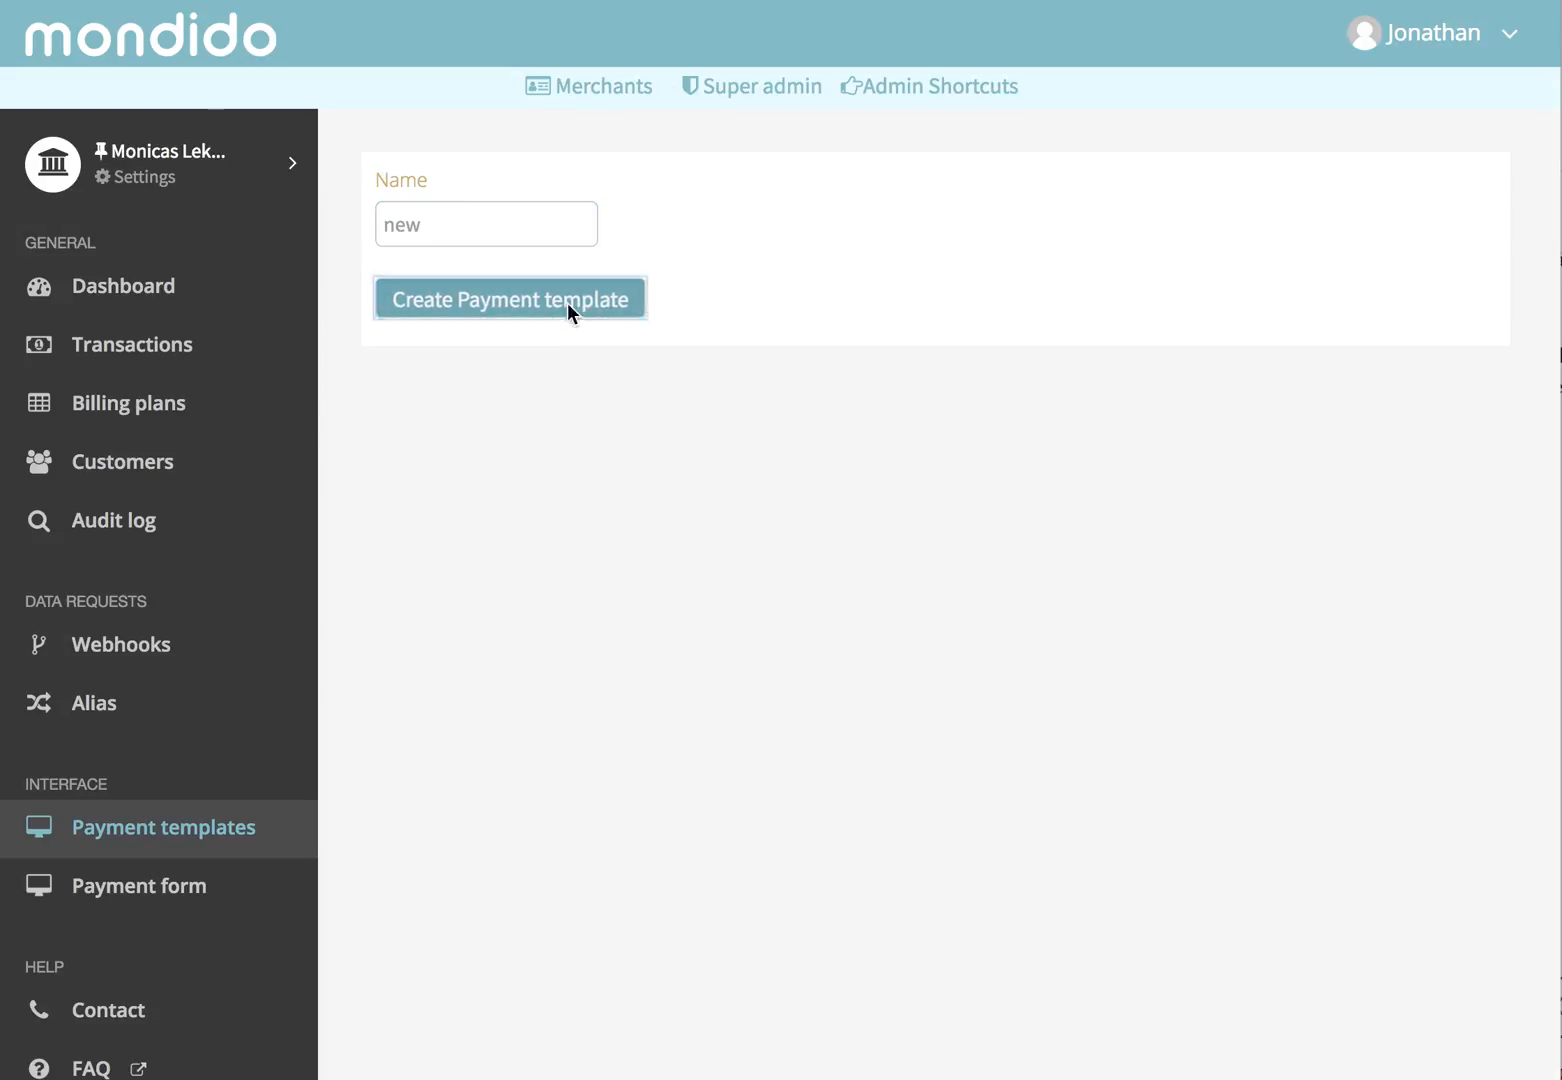
left_click(510, 298)
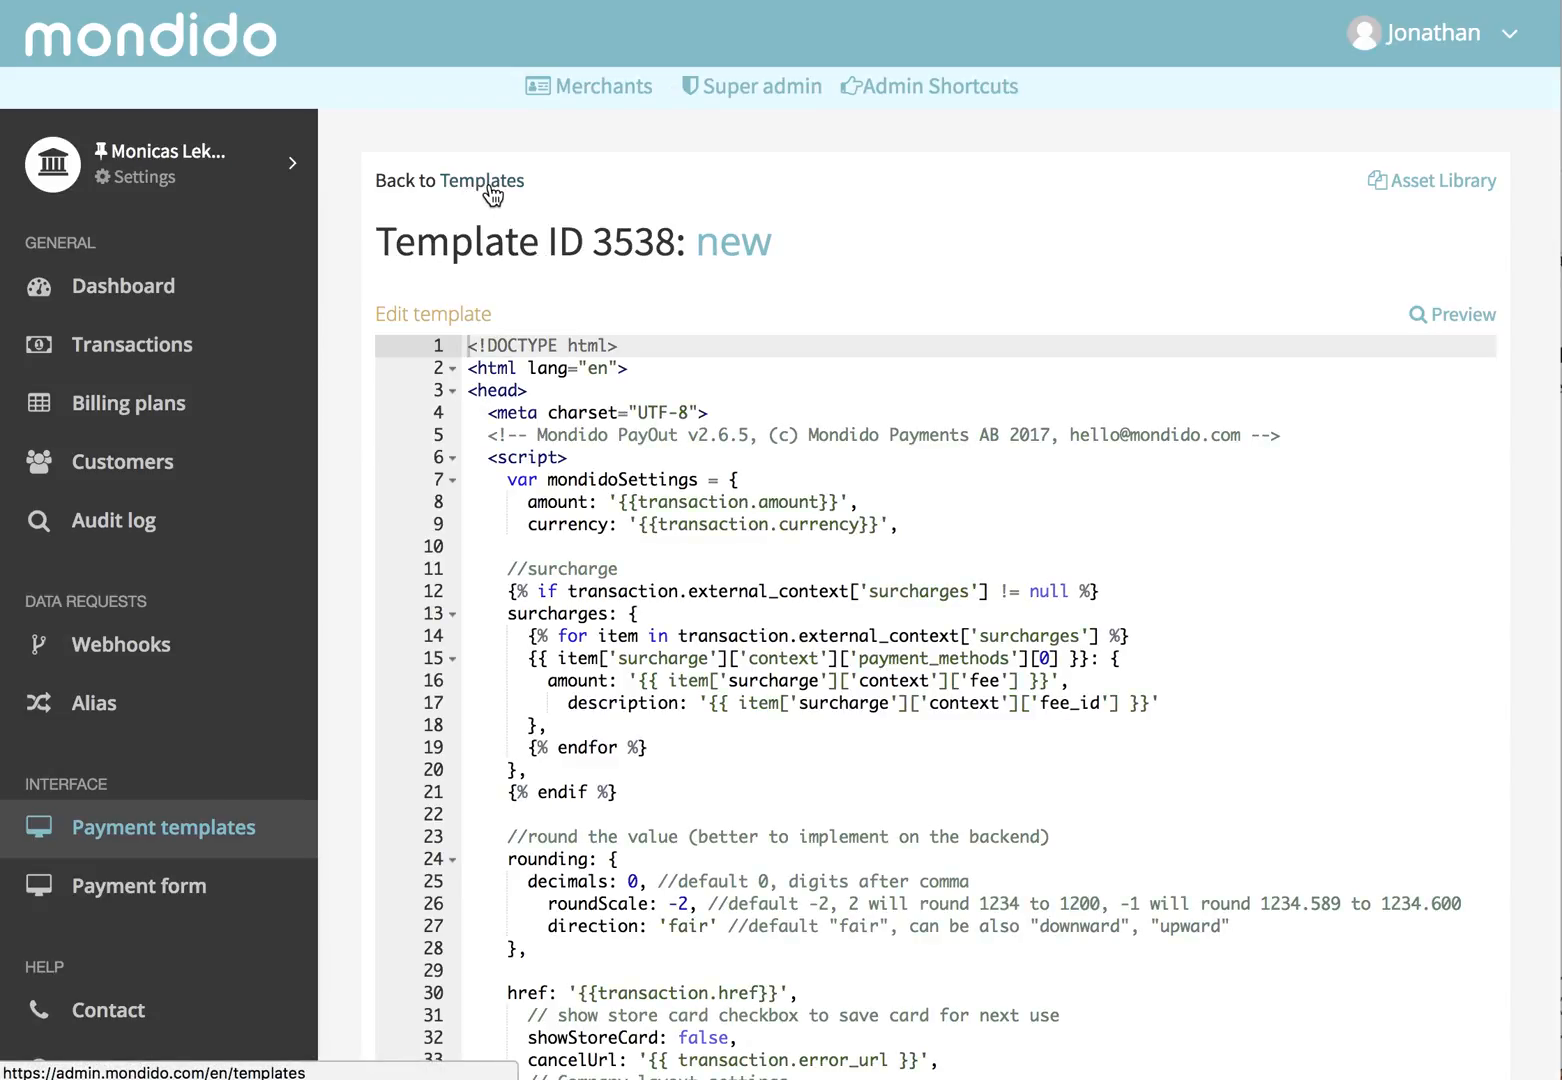
Set the 'new' template as the default from the templates list
left_click(484, 180)
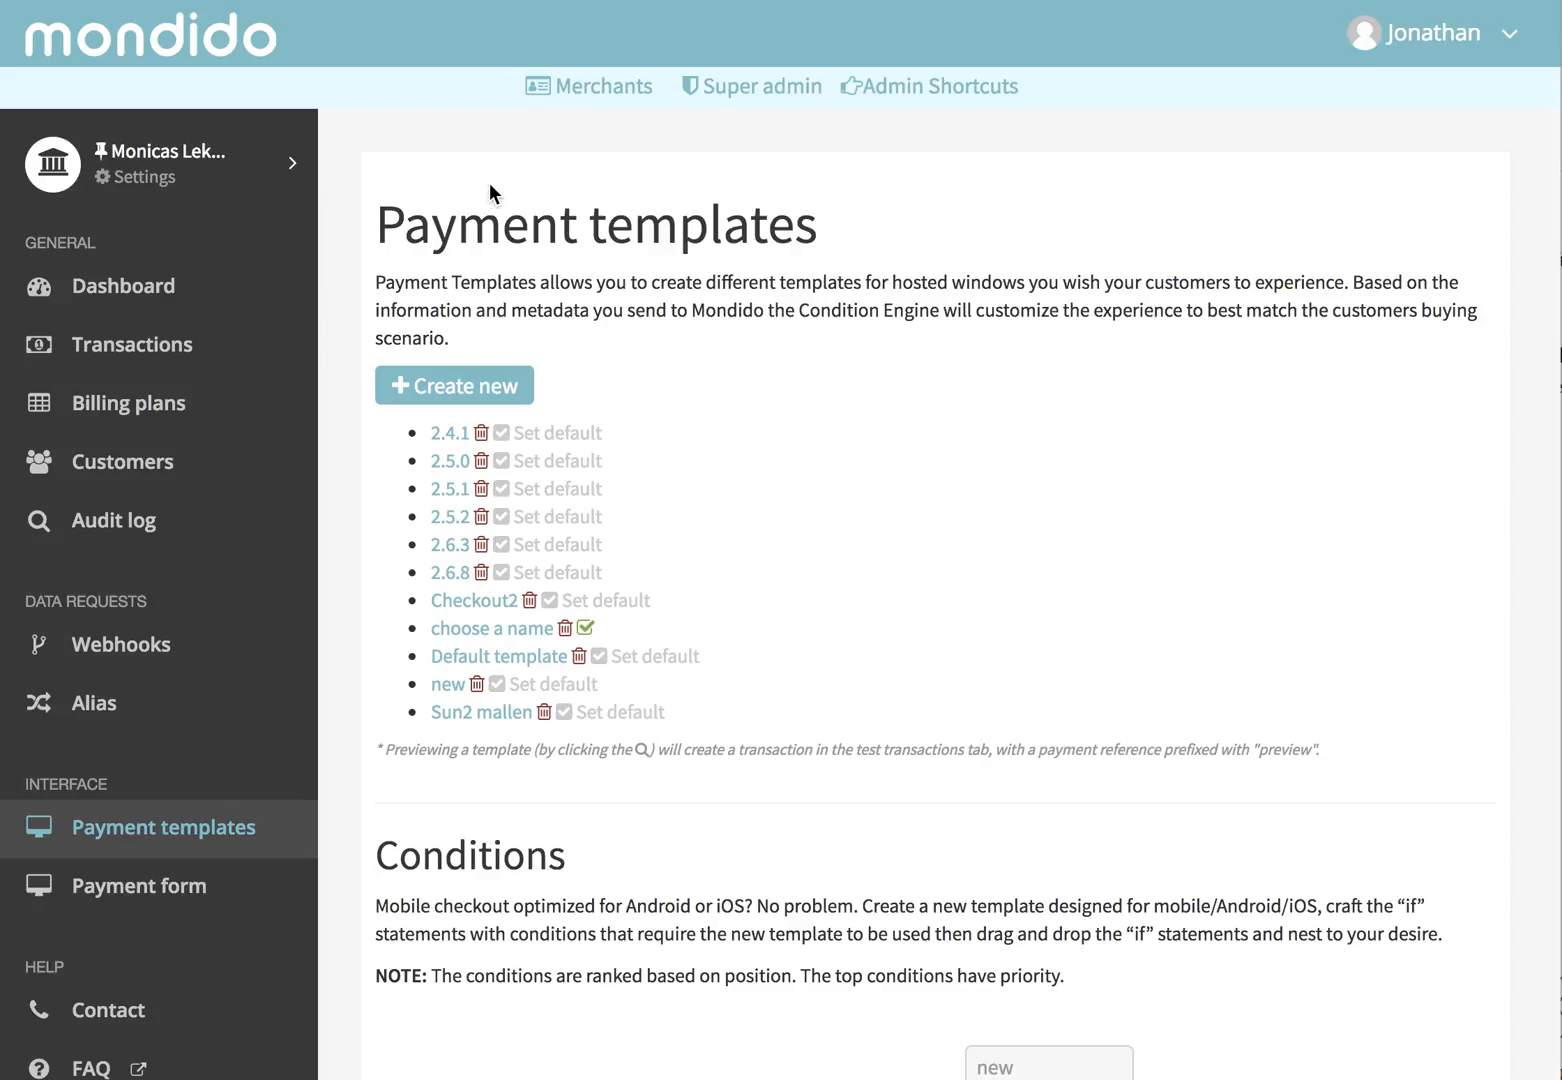
mouse_move(670, 586)
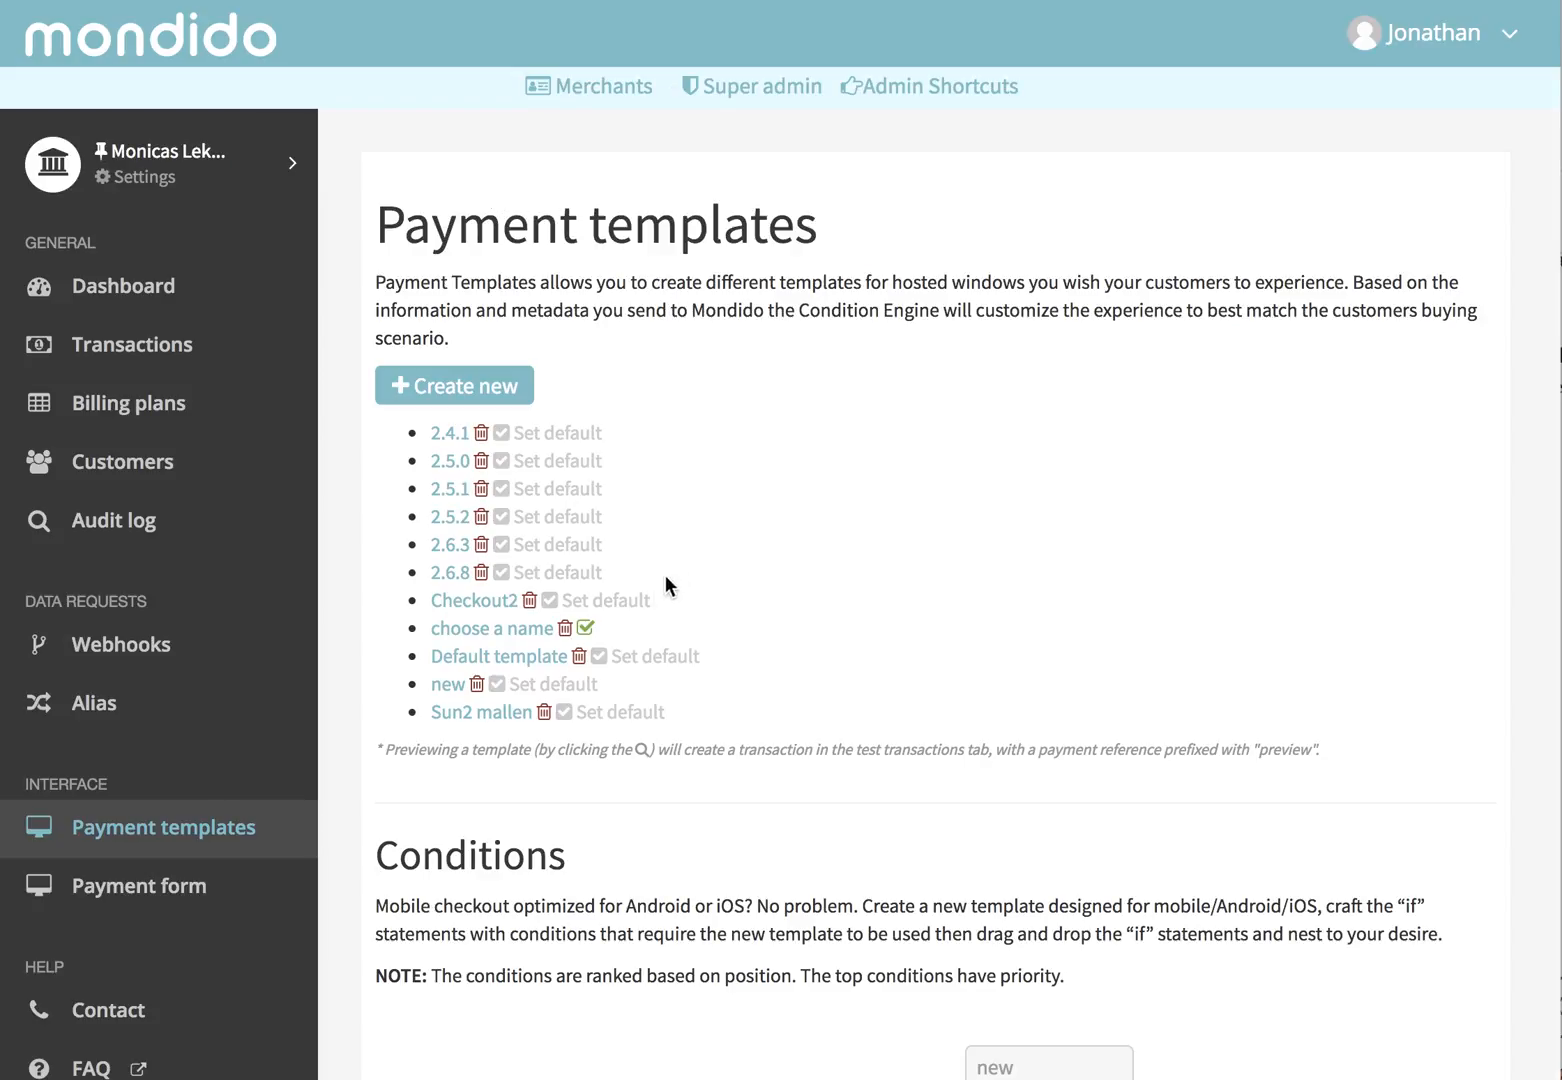
left_click(544, 684)
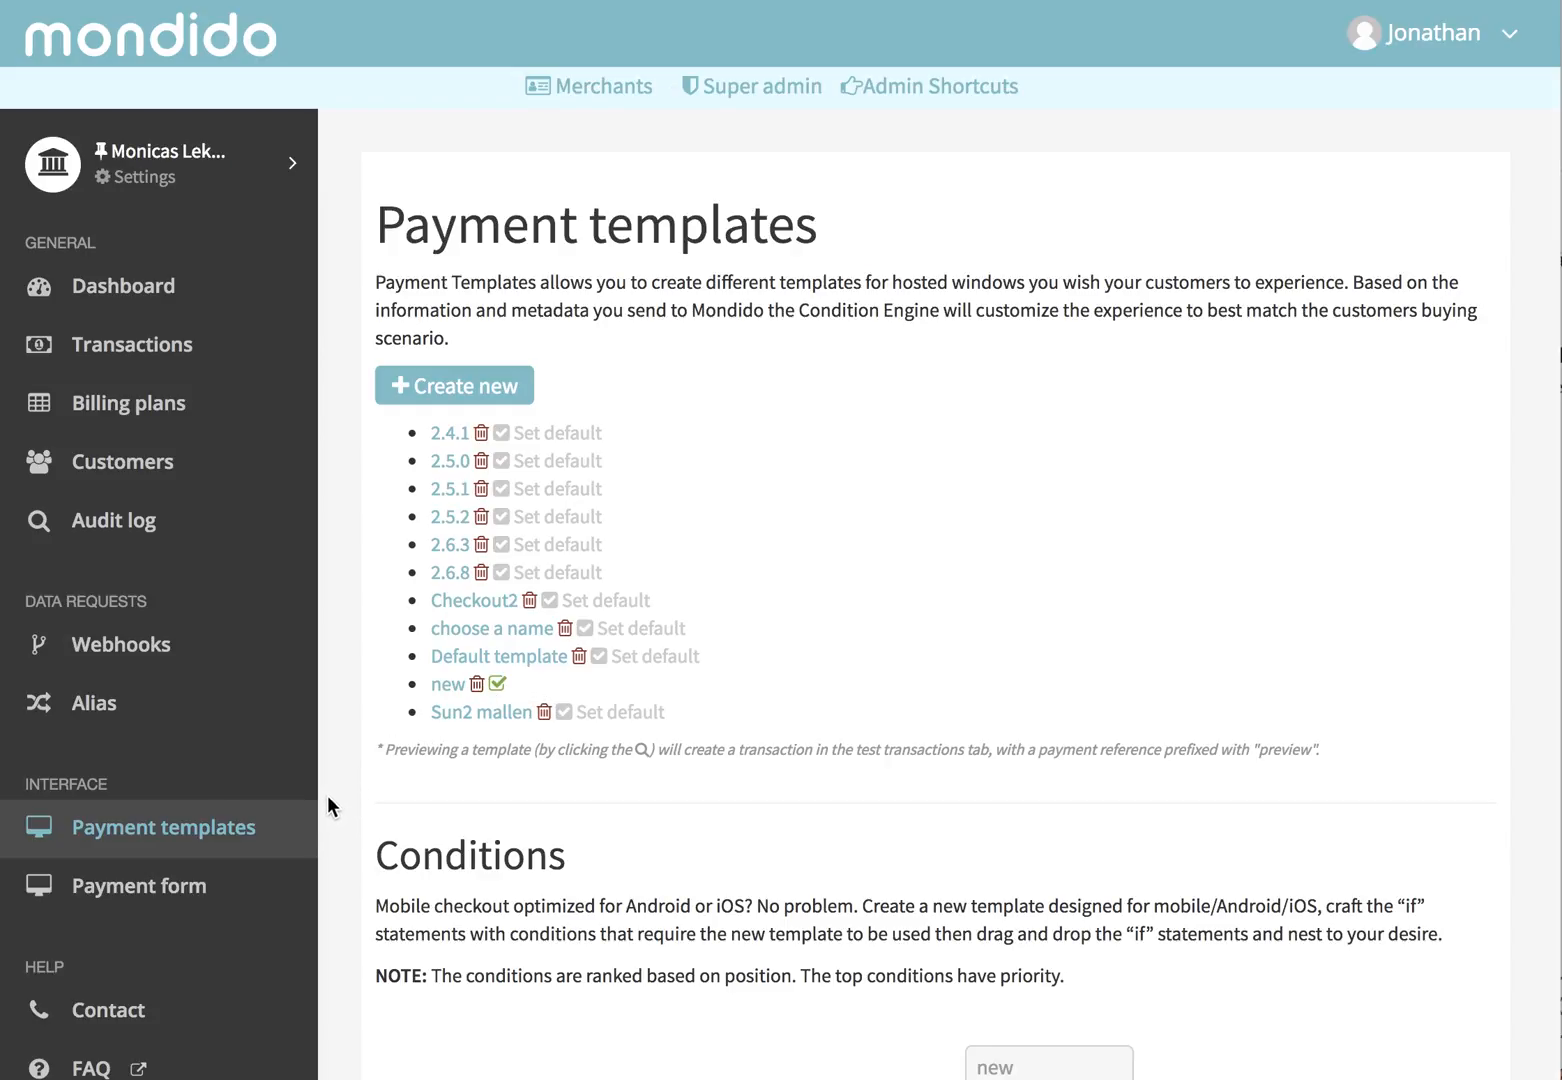
Create a test payment from the payment form, launching the 1 SEK hosted checkout
left_click(140, 884)
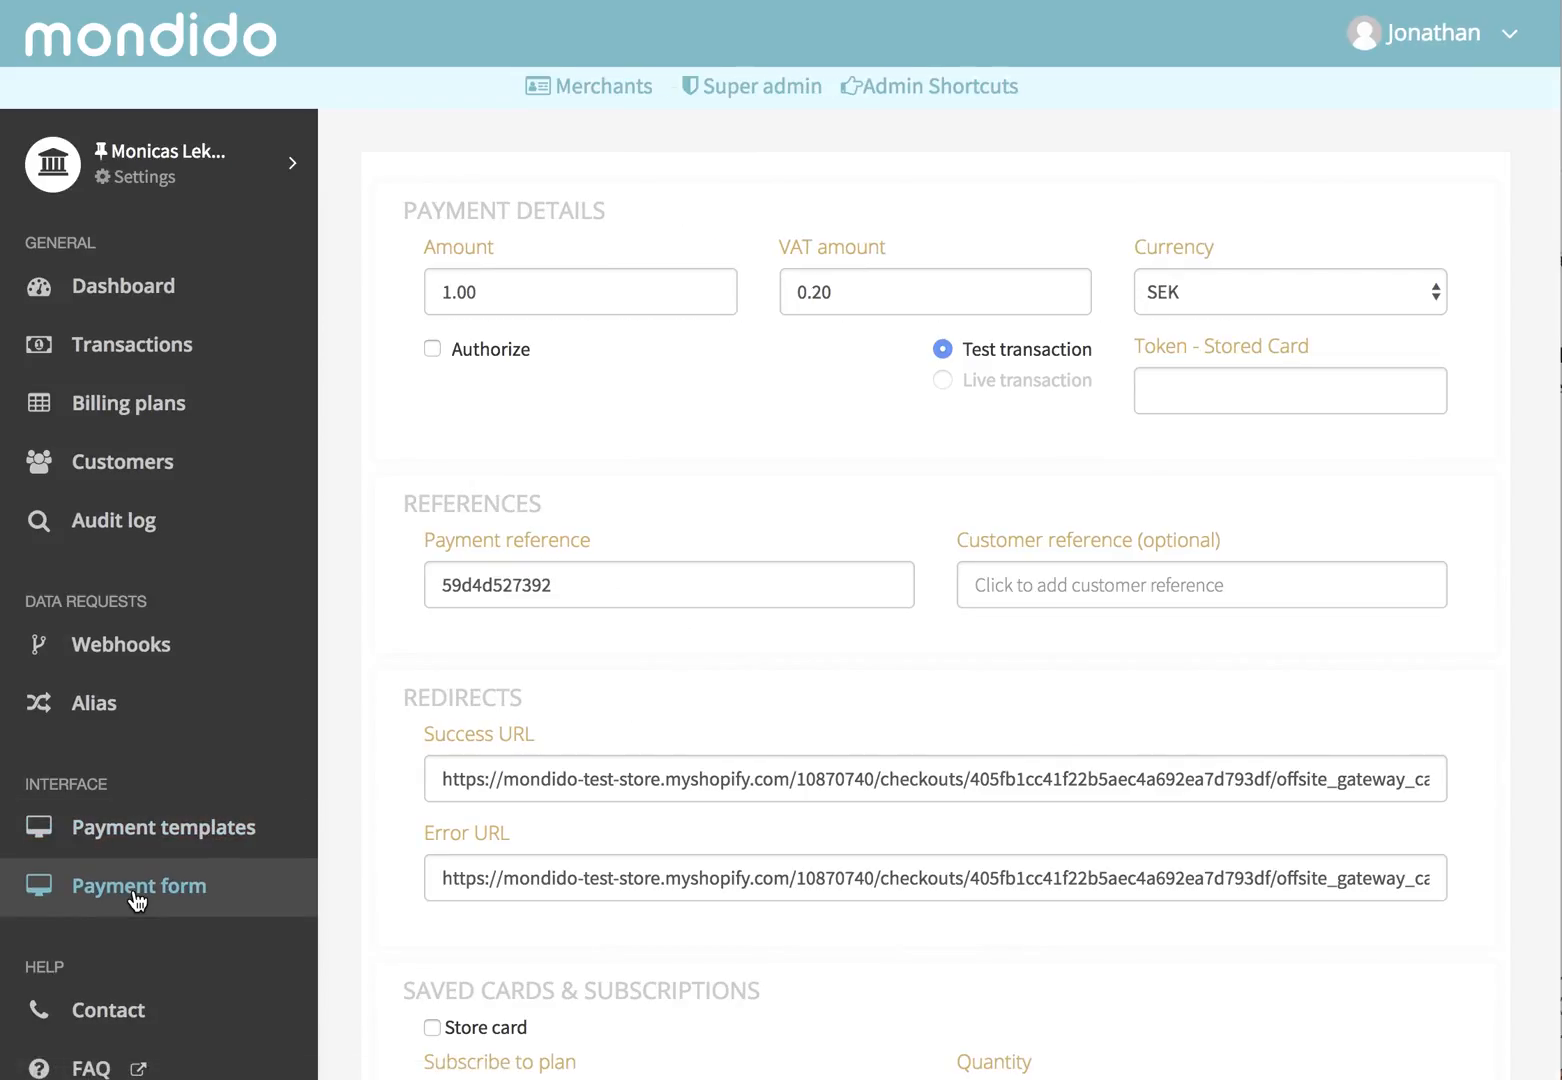
scroll("down", 3)
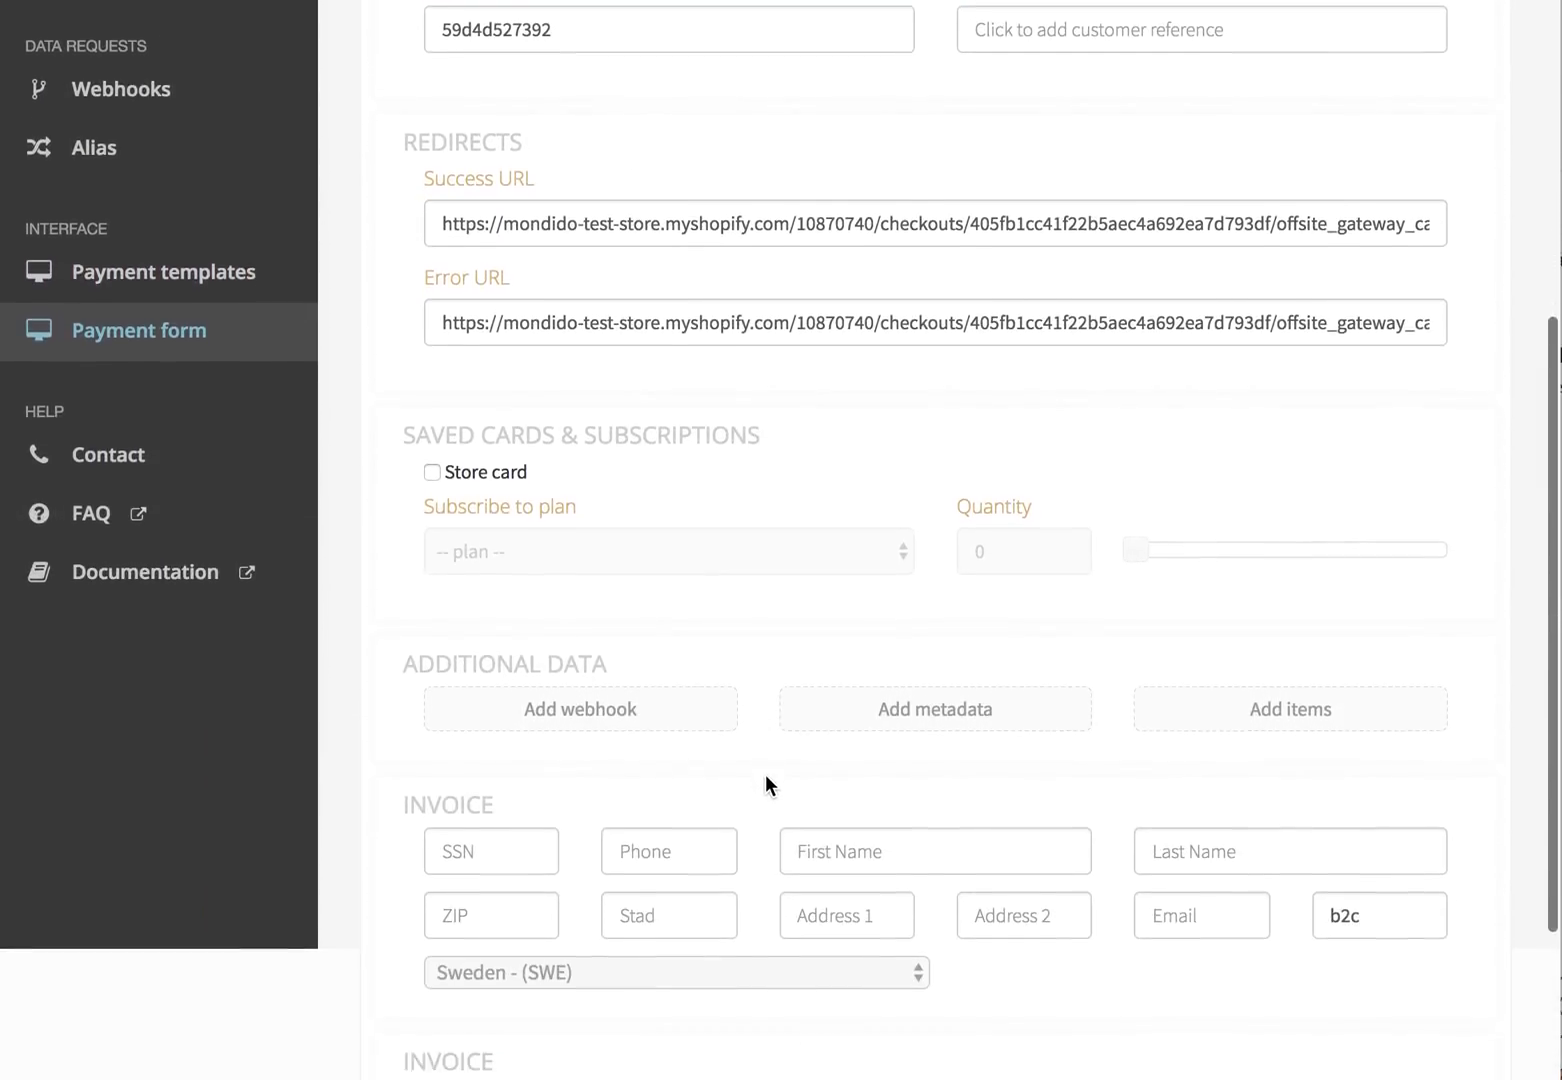
scroll("down", 3)
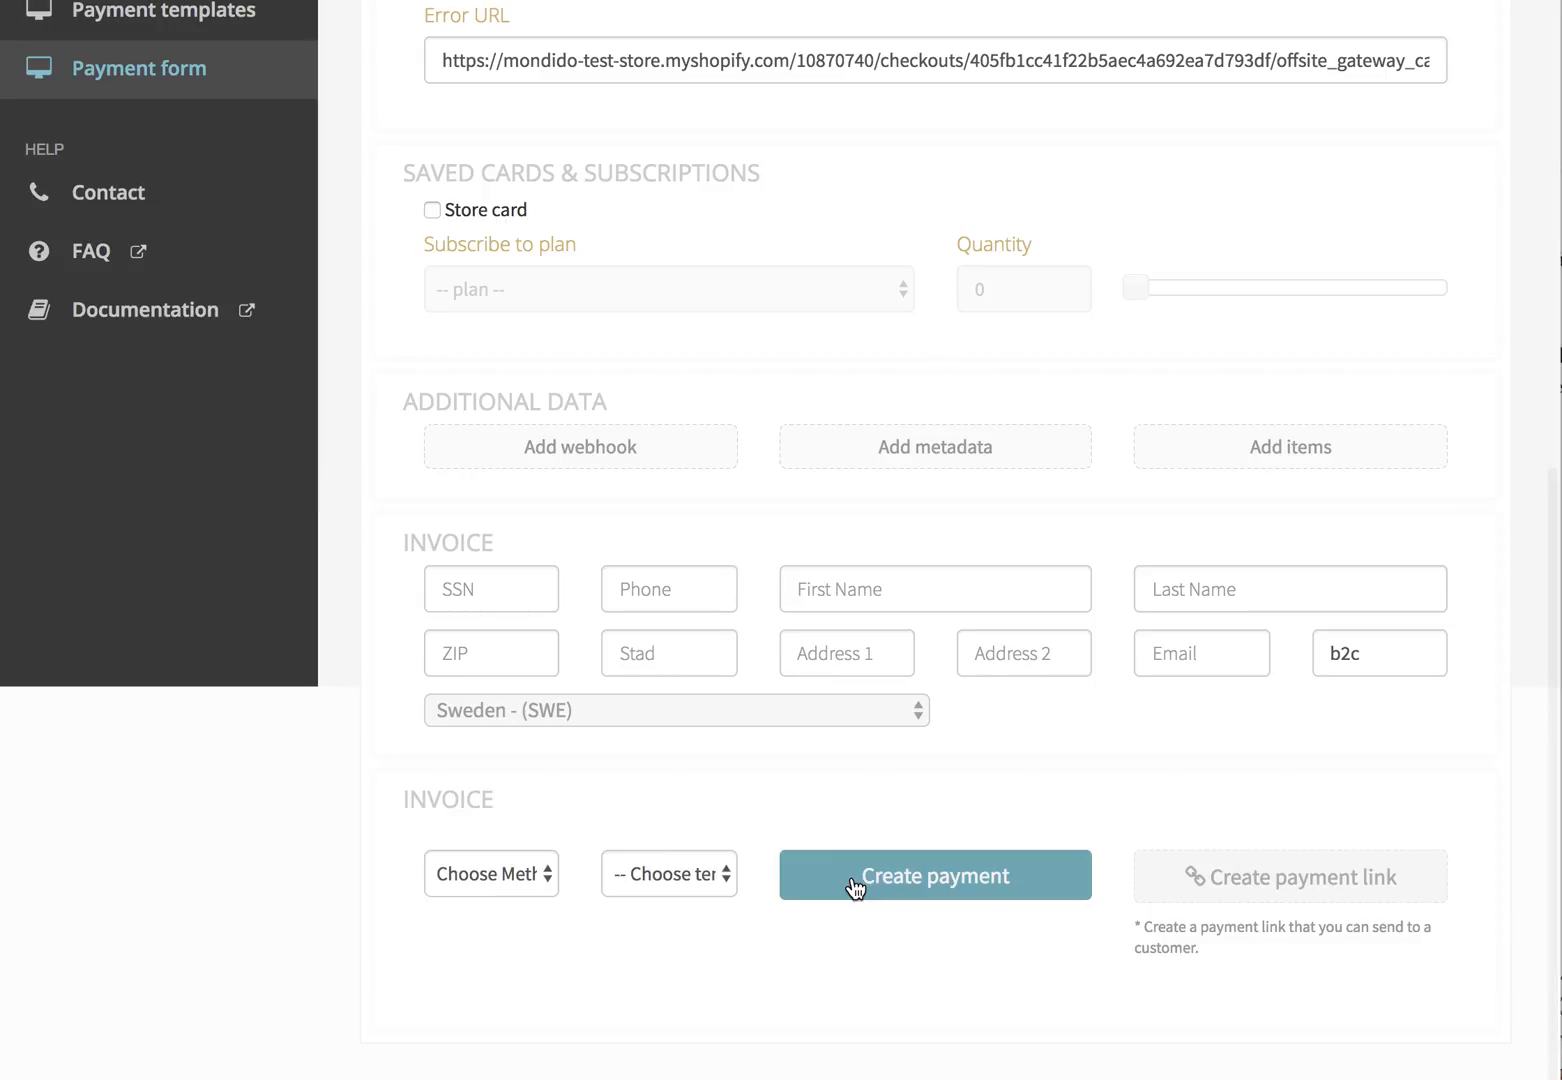
left_click(934, 876)
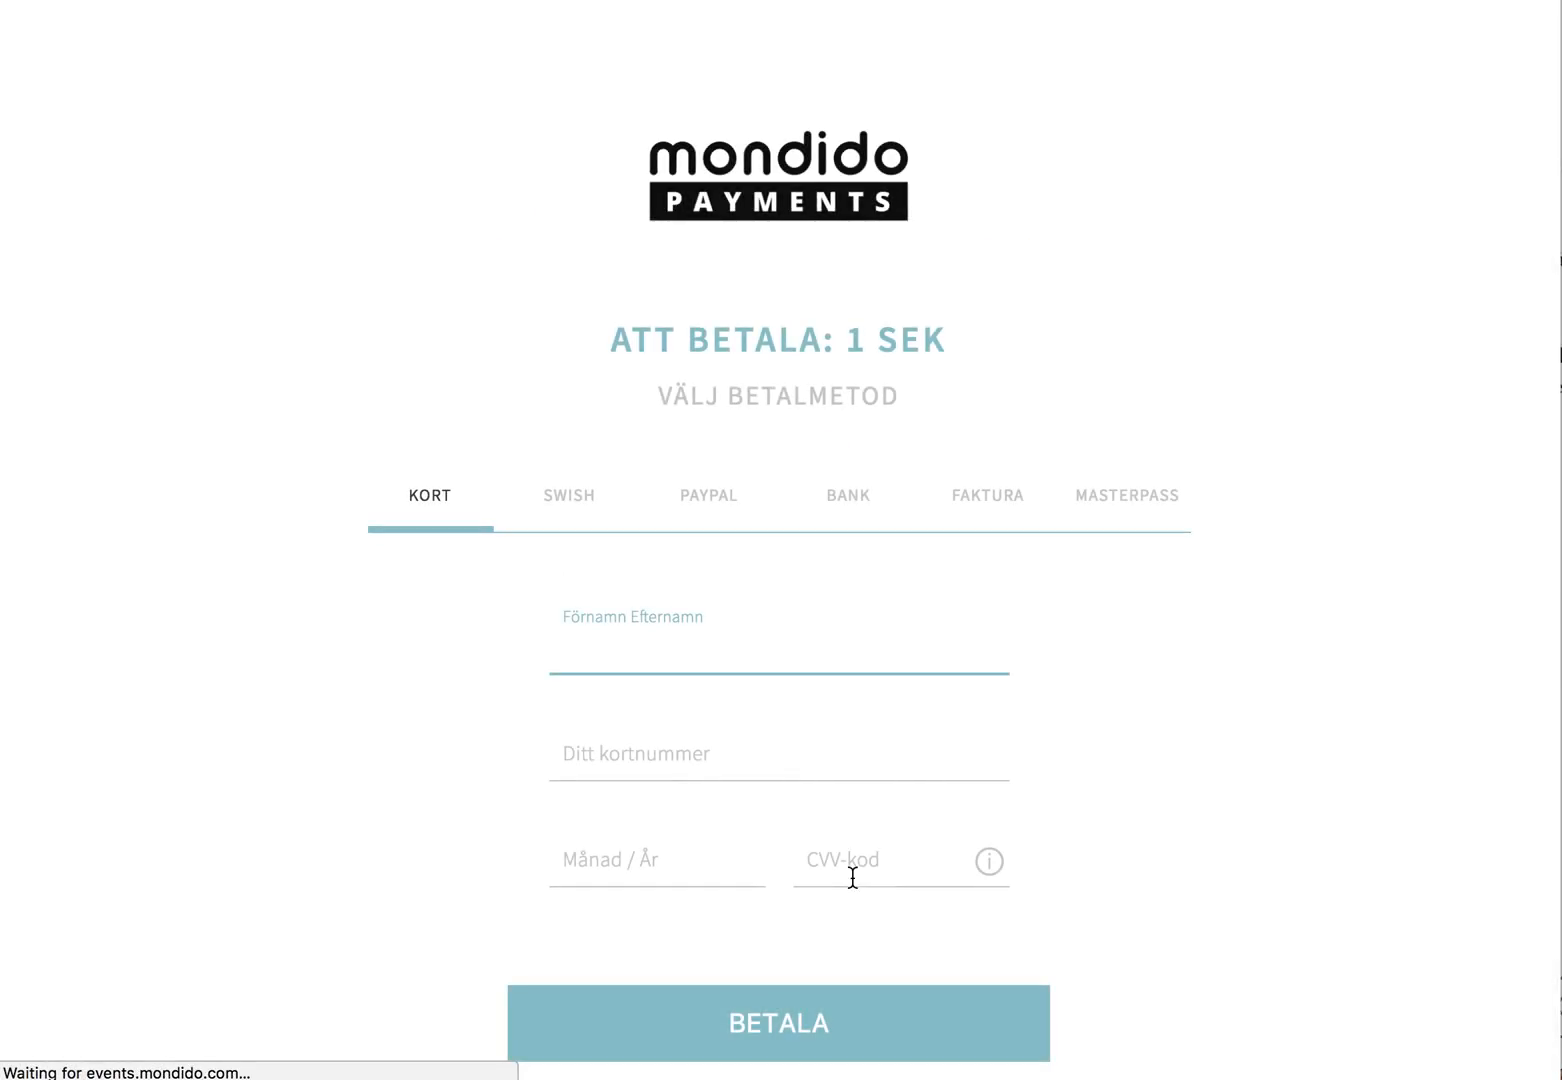
mouse_move(1248, 842)
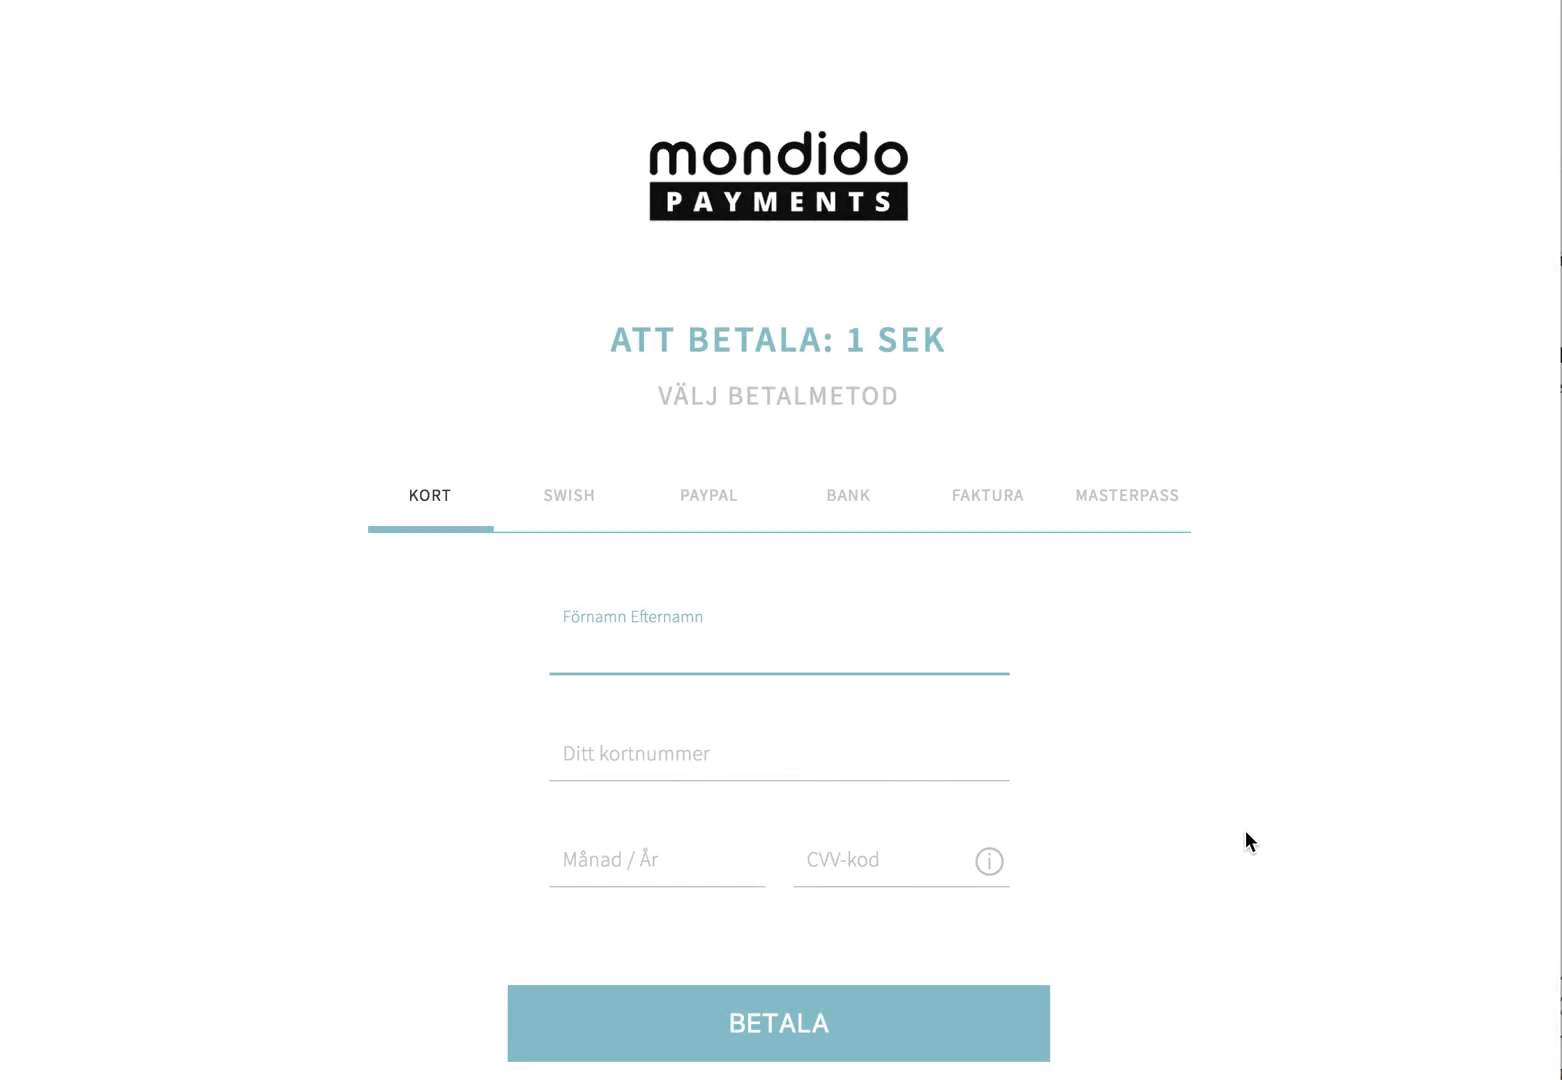